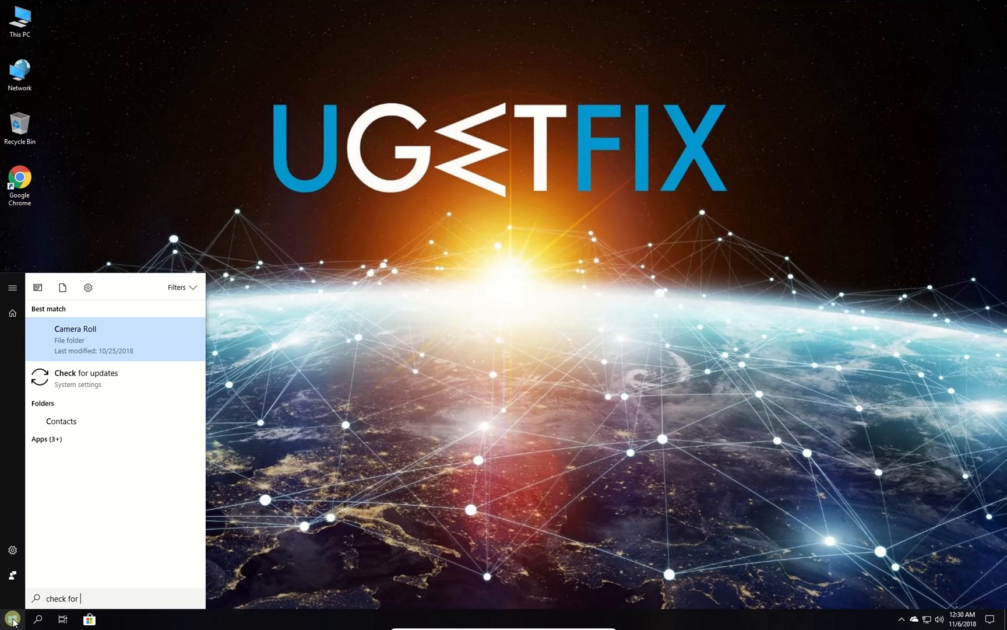
# Search Start for 'updates' and open the Windows Update settings page
pyautogui.write('updates')
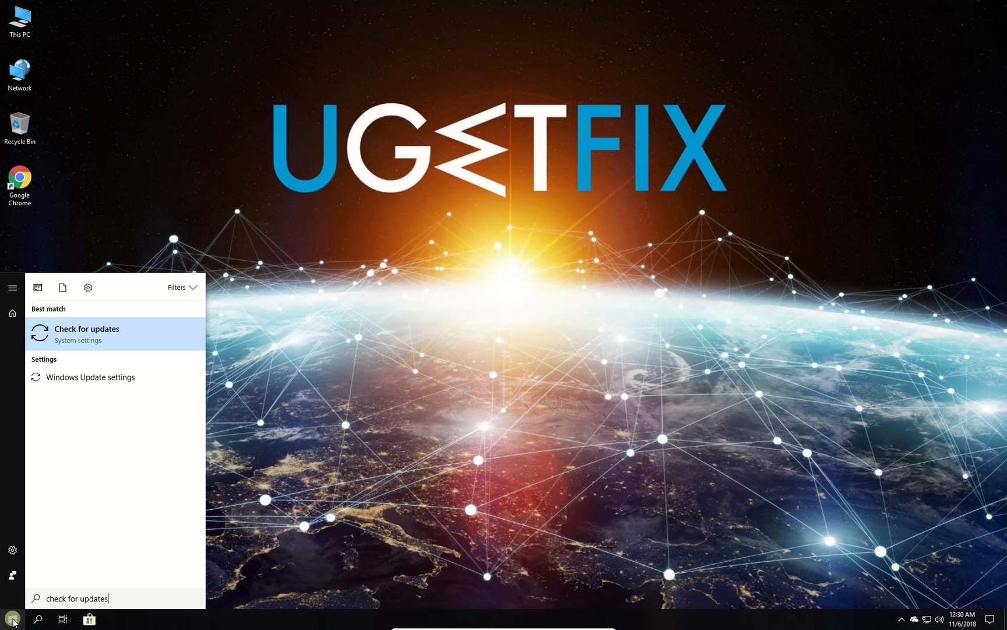
pyautogui.click(87, 332)
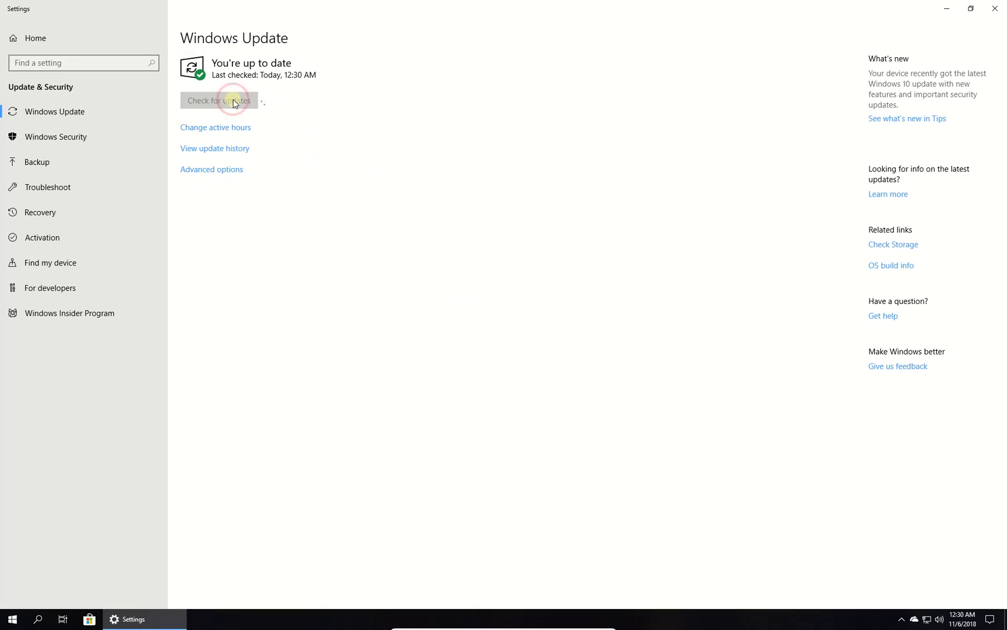
# Start a fresh Windows update check, then close Settings
pyautogui.click(218, 101)
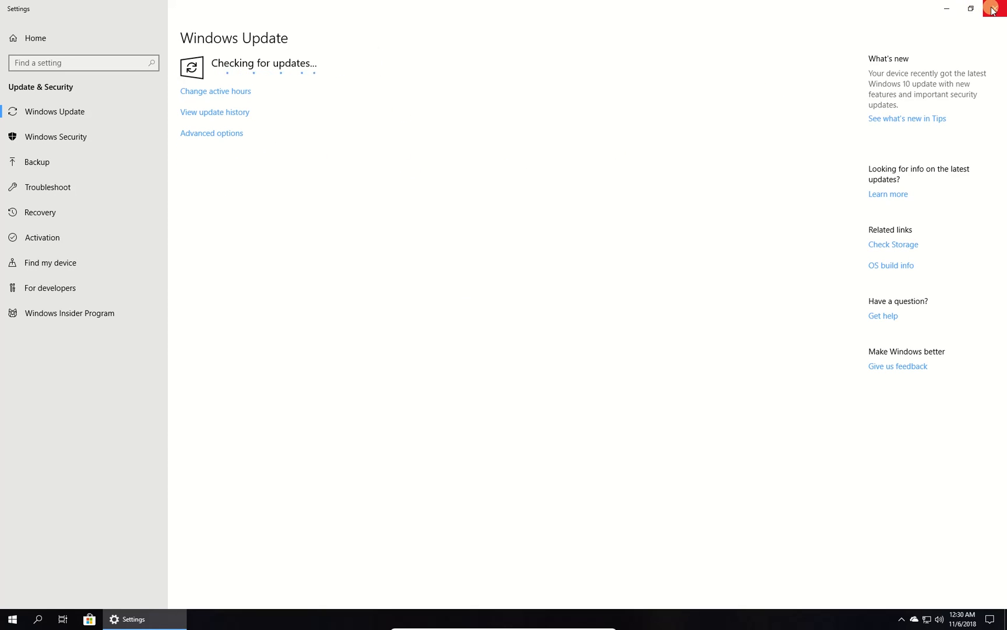
pyautogui.click(11, 618)
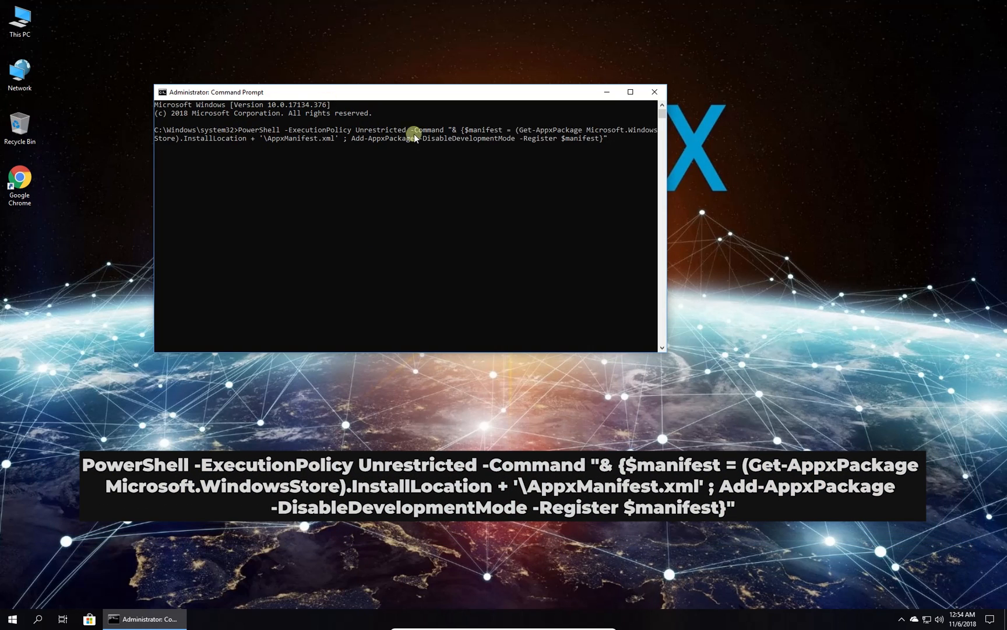
# Run the PowerShell Add-AppxPackage command re-registering Microsoft.WindowsStore in the elevated prompt
pyautogui.press('enter')
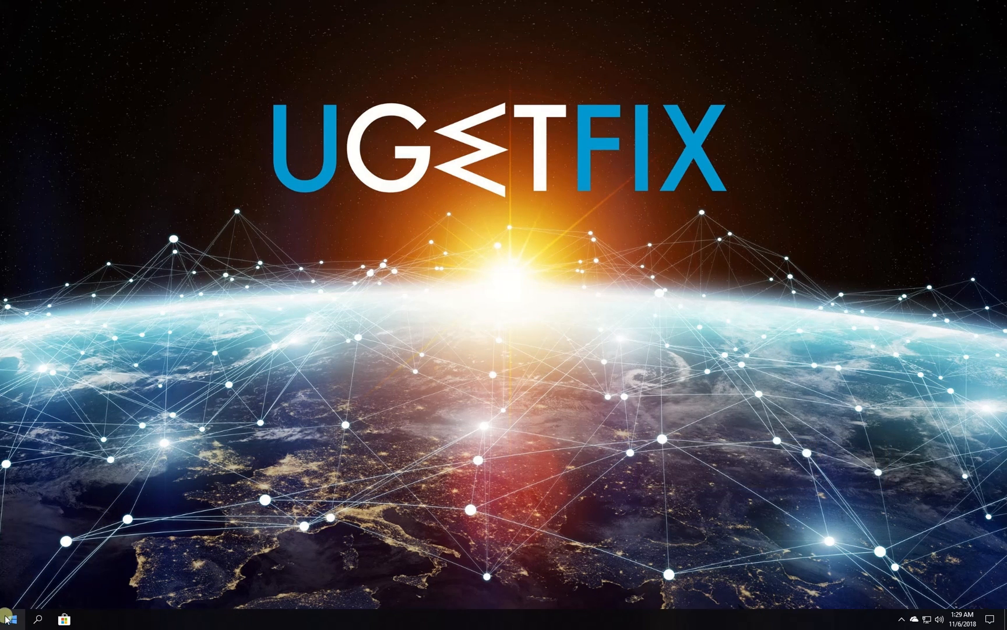
# Update the Intel(R) HD Graphics driver automatically via Device Manager, then restart the PC
pyautogui.rightClick(8, 621)
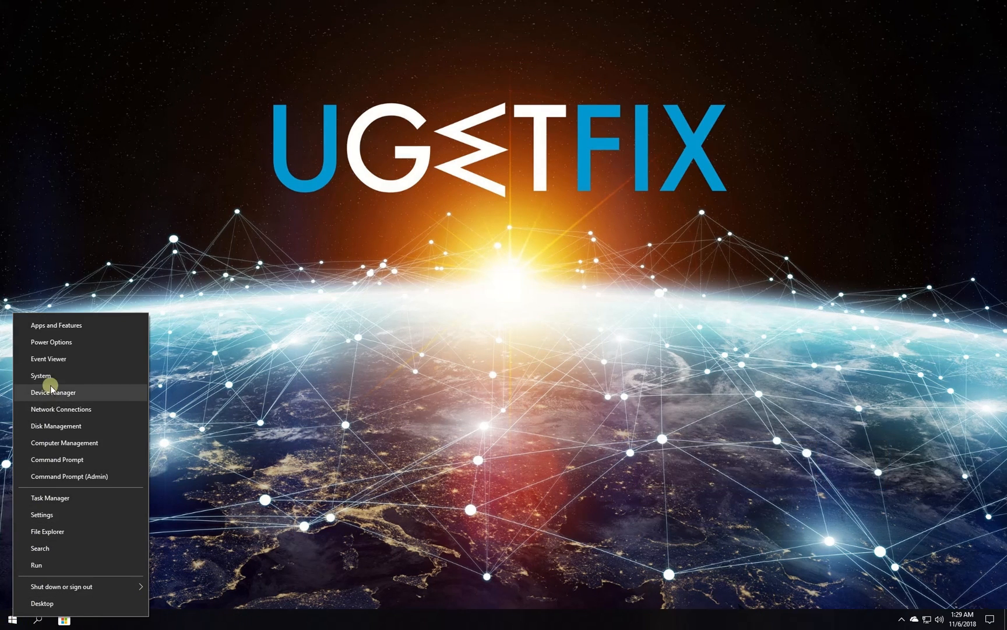
pyautogui.click(257, 344)
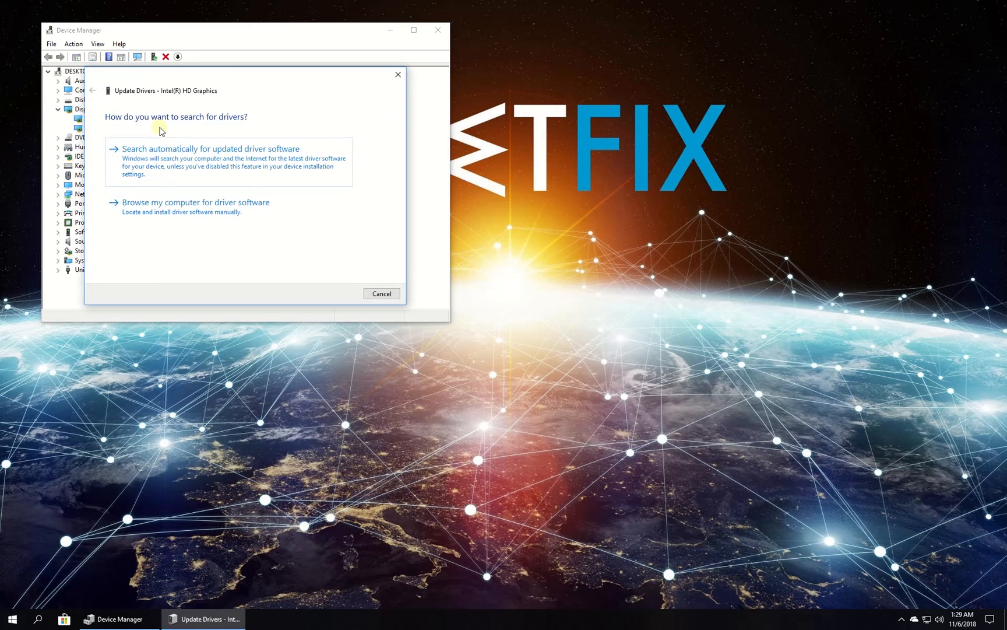
pyautogui.click(210, 149)
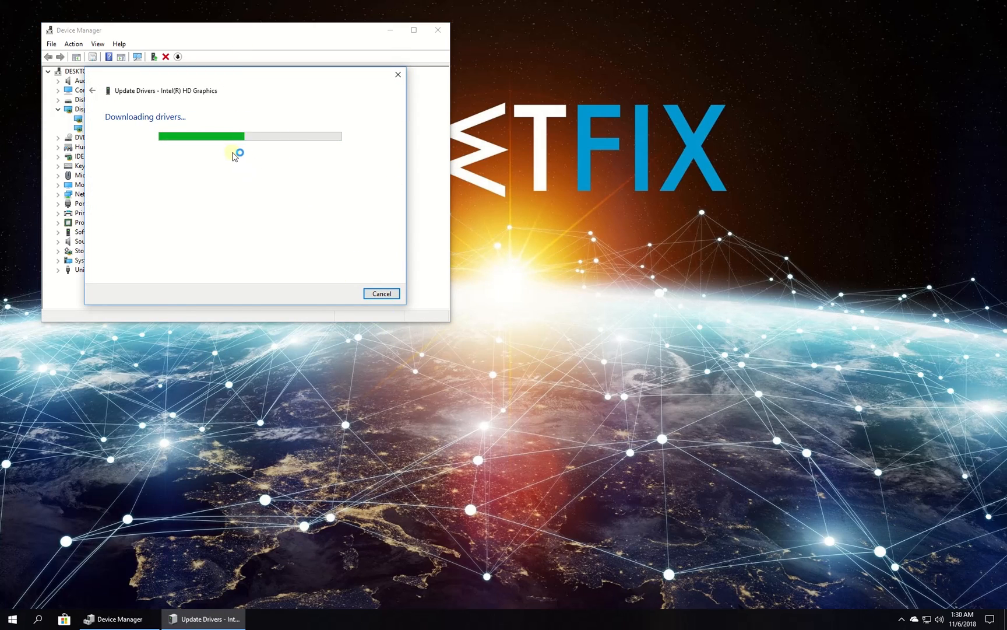
pyautogui.moveTo(196, 162)
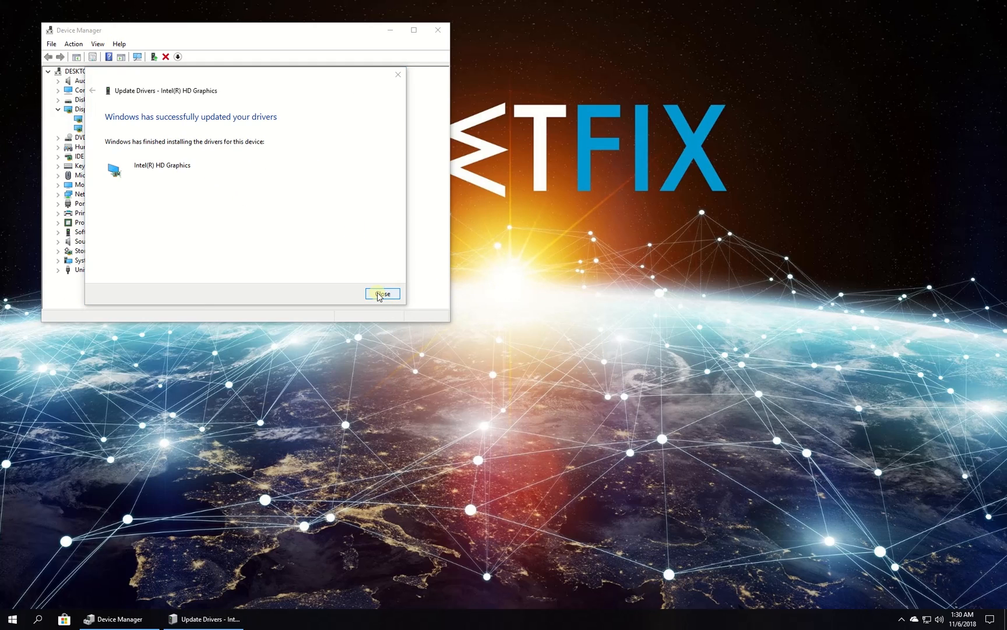
pyautogui.click(382, 293)
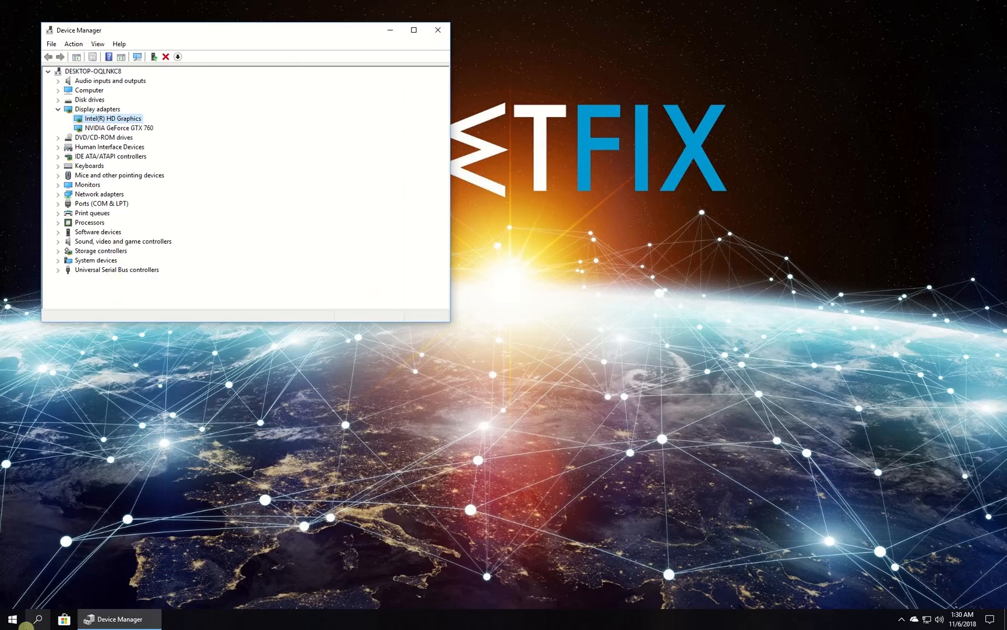
pyautogui.click(10, 619)
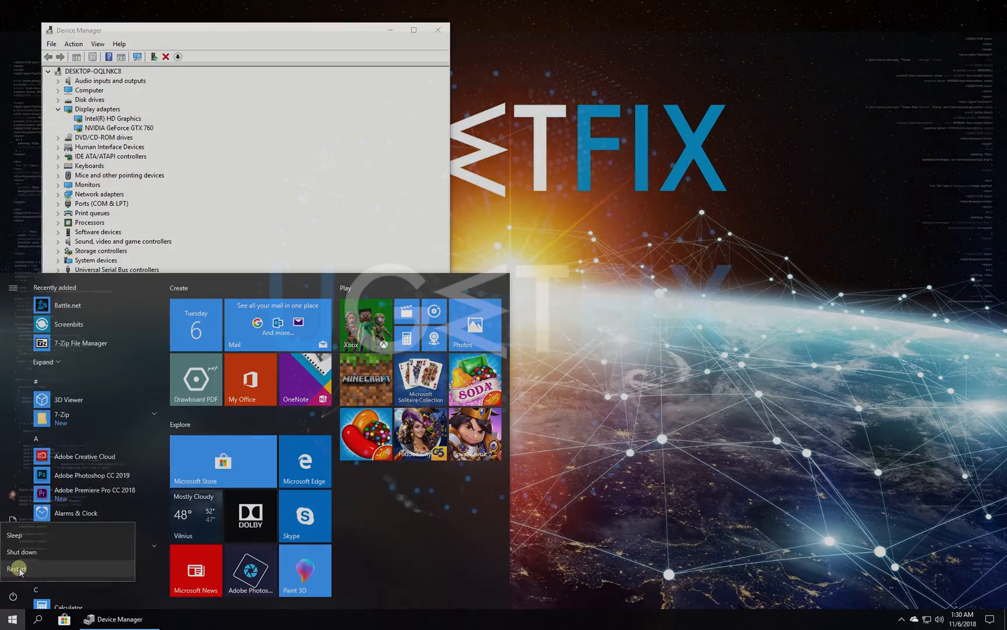
pyautogui.click(16, 568)
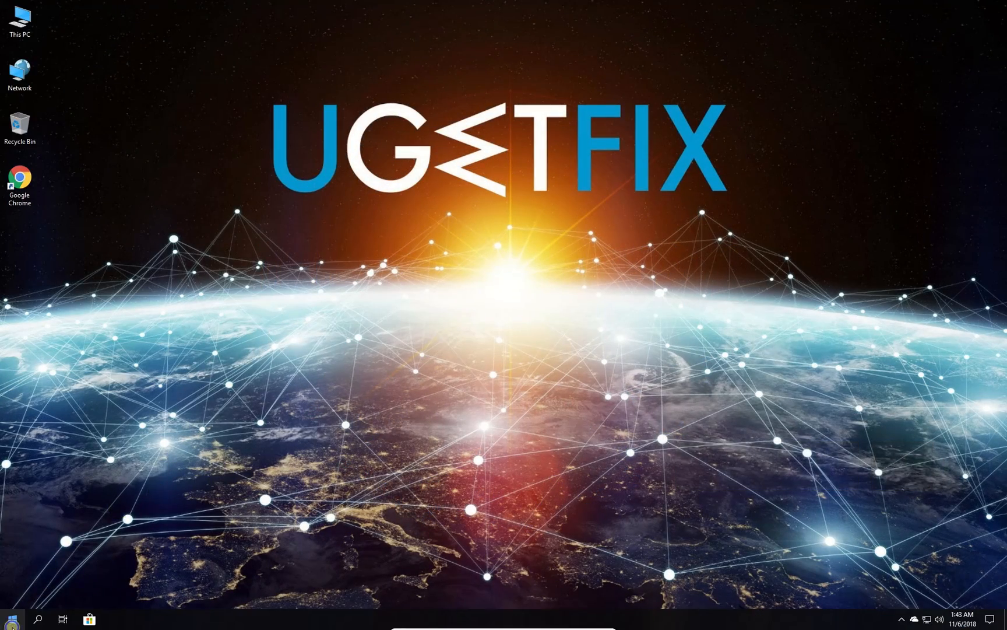
pyautogui.moveTo(73, 487)
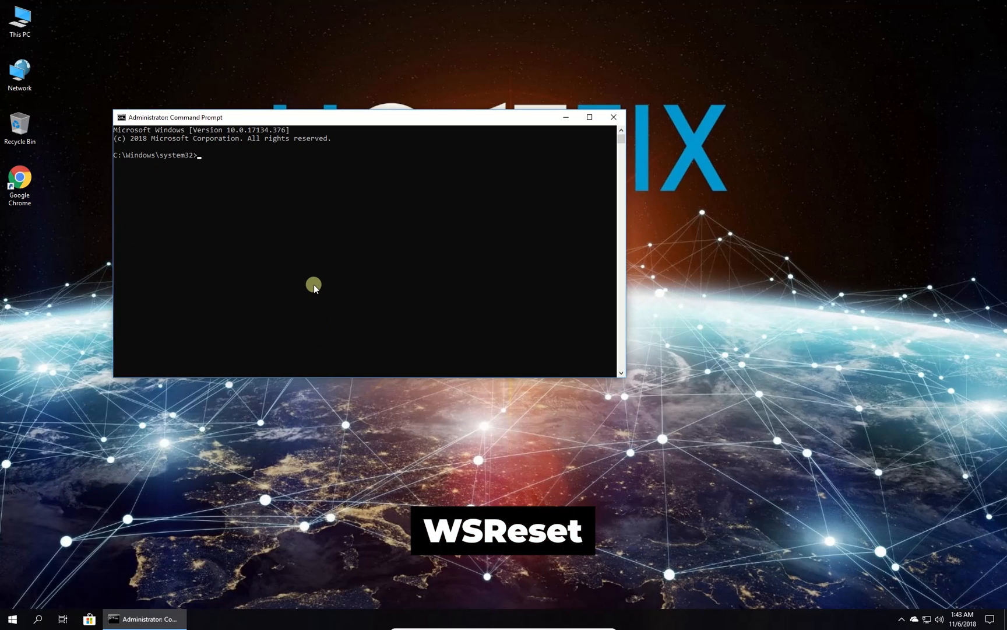
# Run wsreset in the elevated Command Prompt, close it, and open Start to restart
pyautogui.write('wsreset')
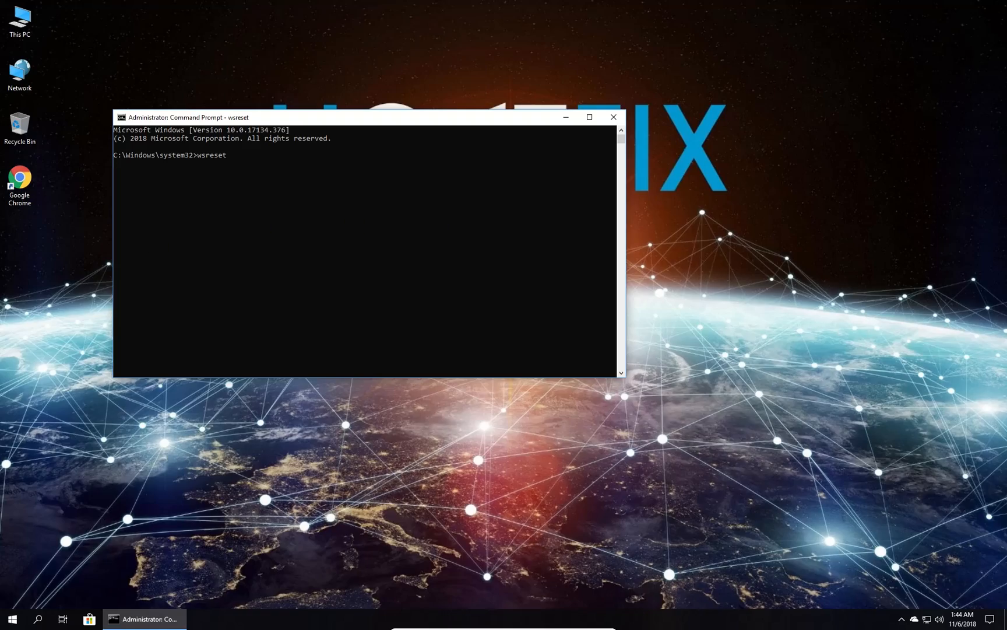
pyautogui.click(611, 117)
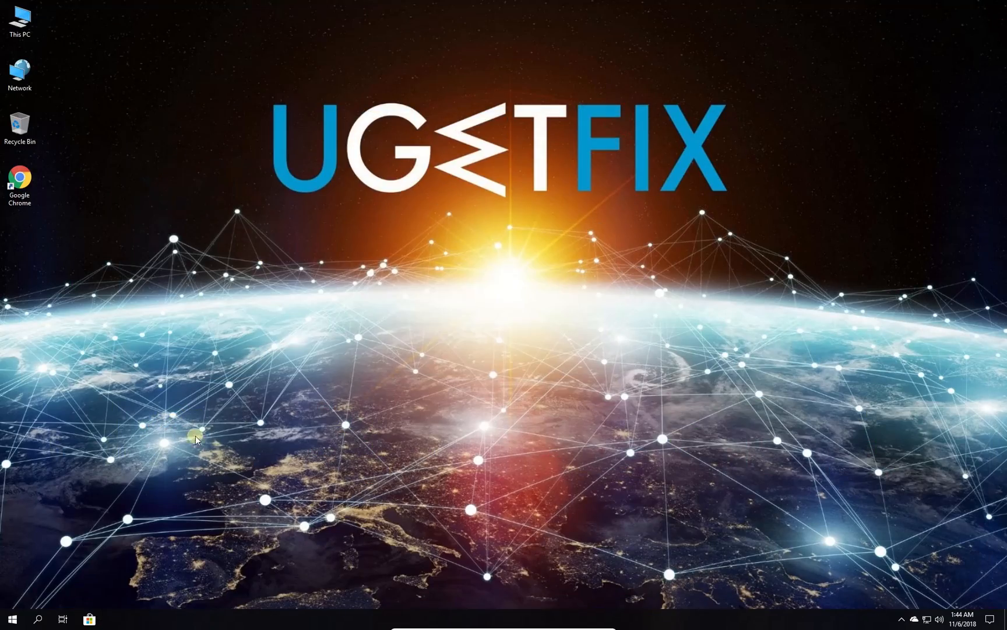
pyautogui.click(11, 619)
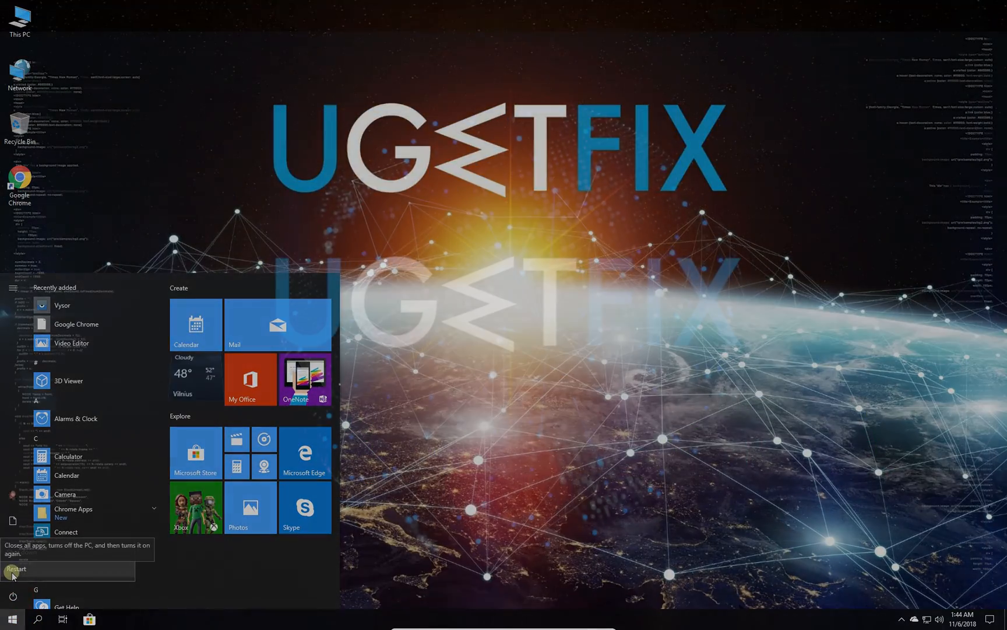